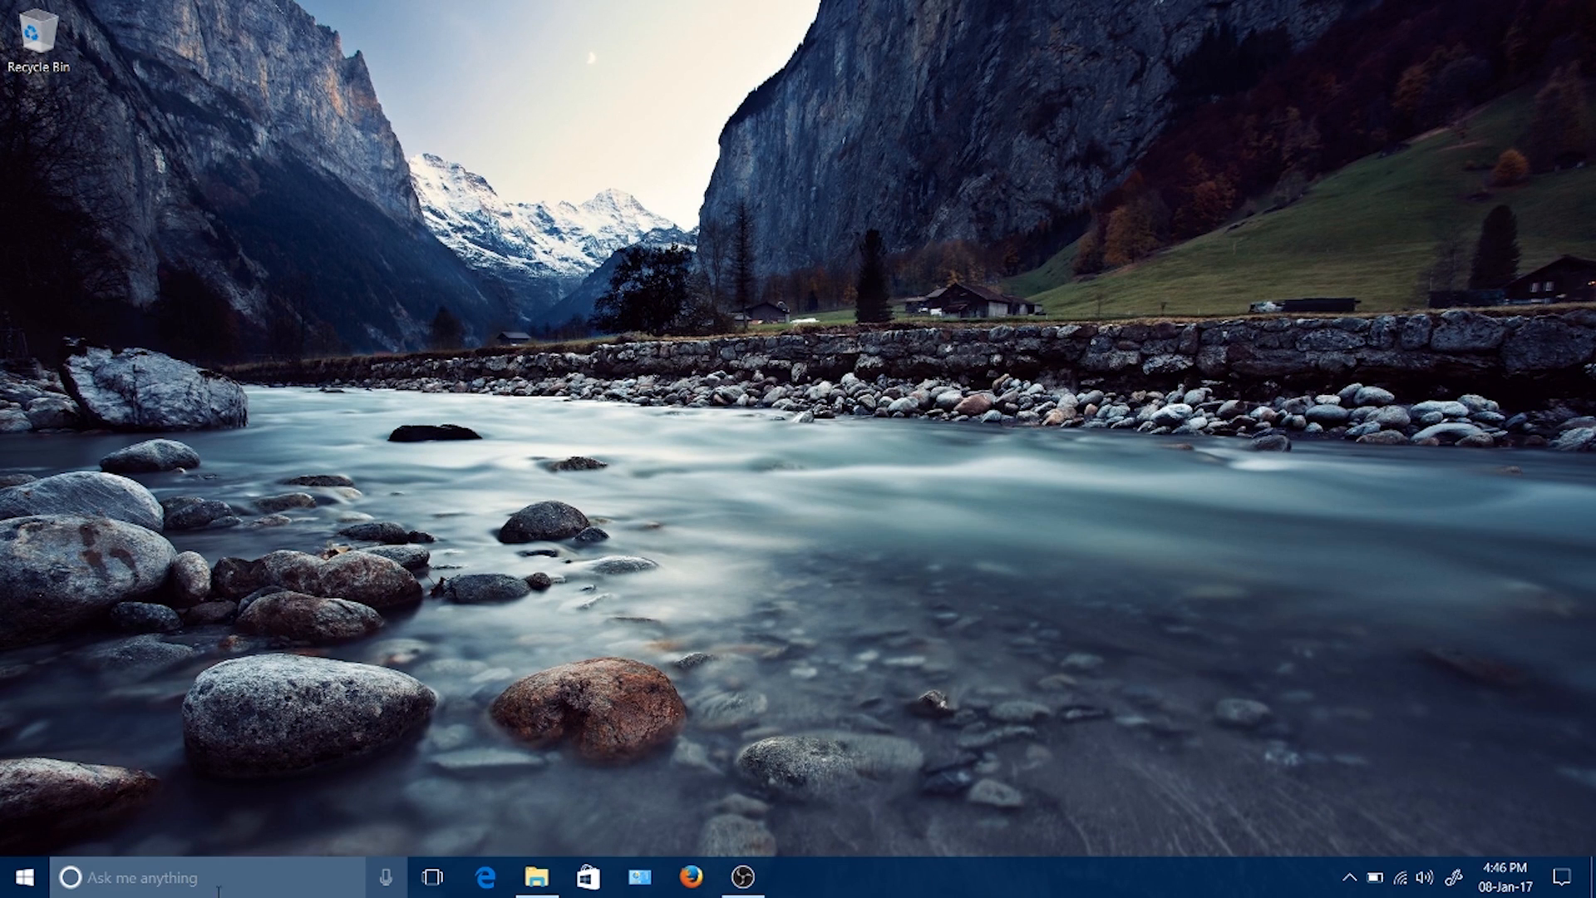
Open D:\my device zenfone 2 and select the M_BL_upgrade_for_zf2_ze551ml_6.0 zip.
click(536, 878)
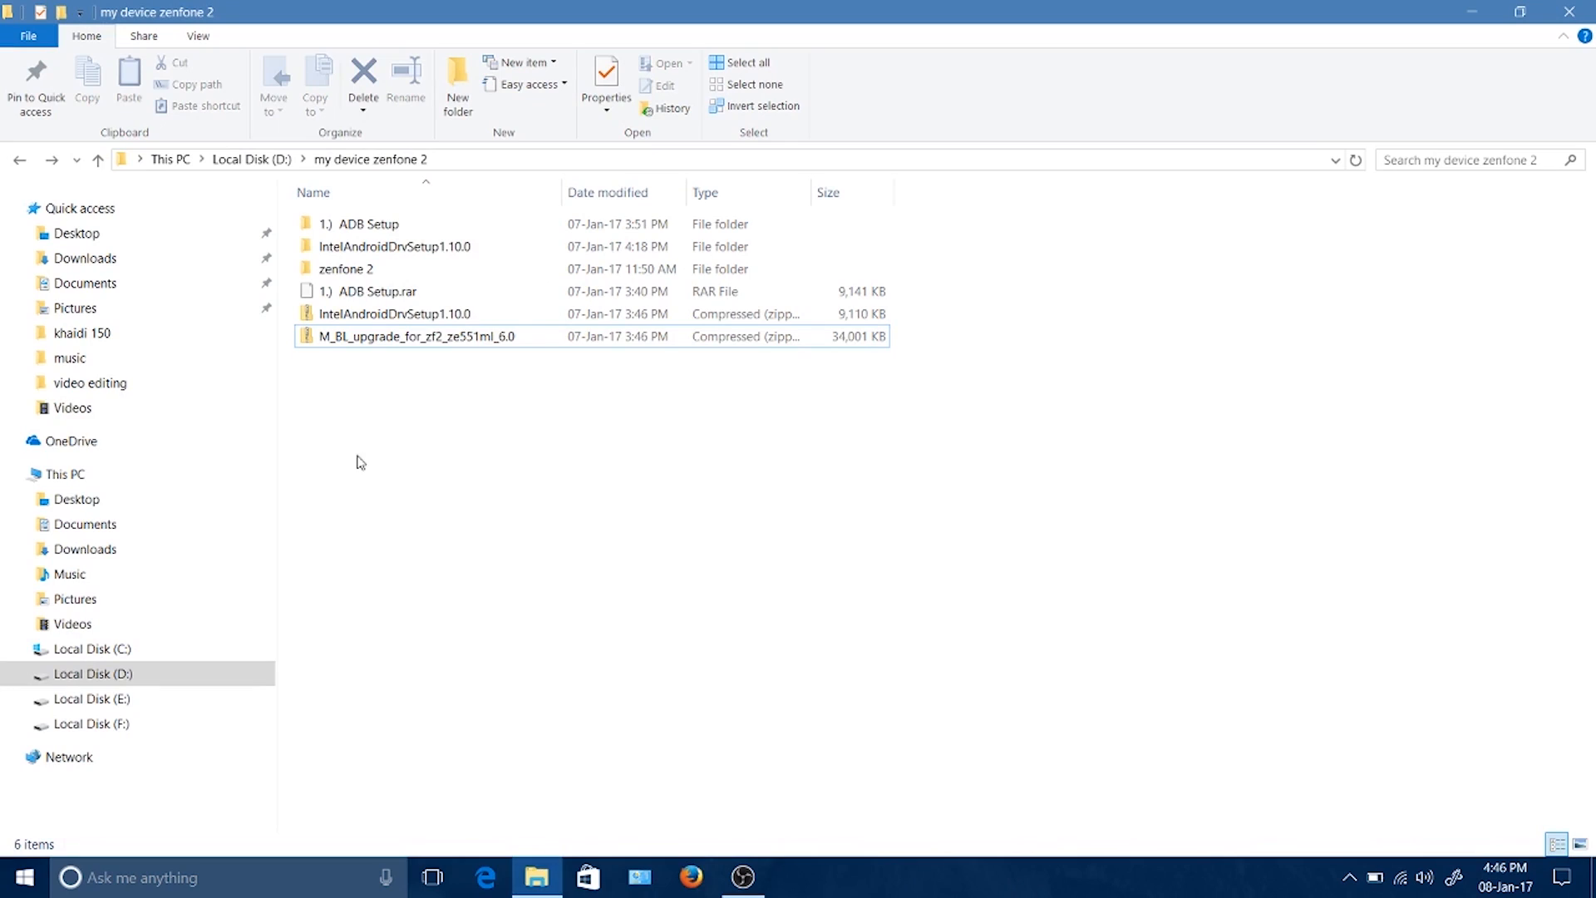
click(415, 336)
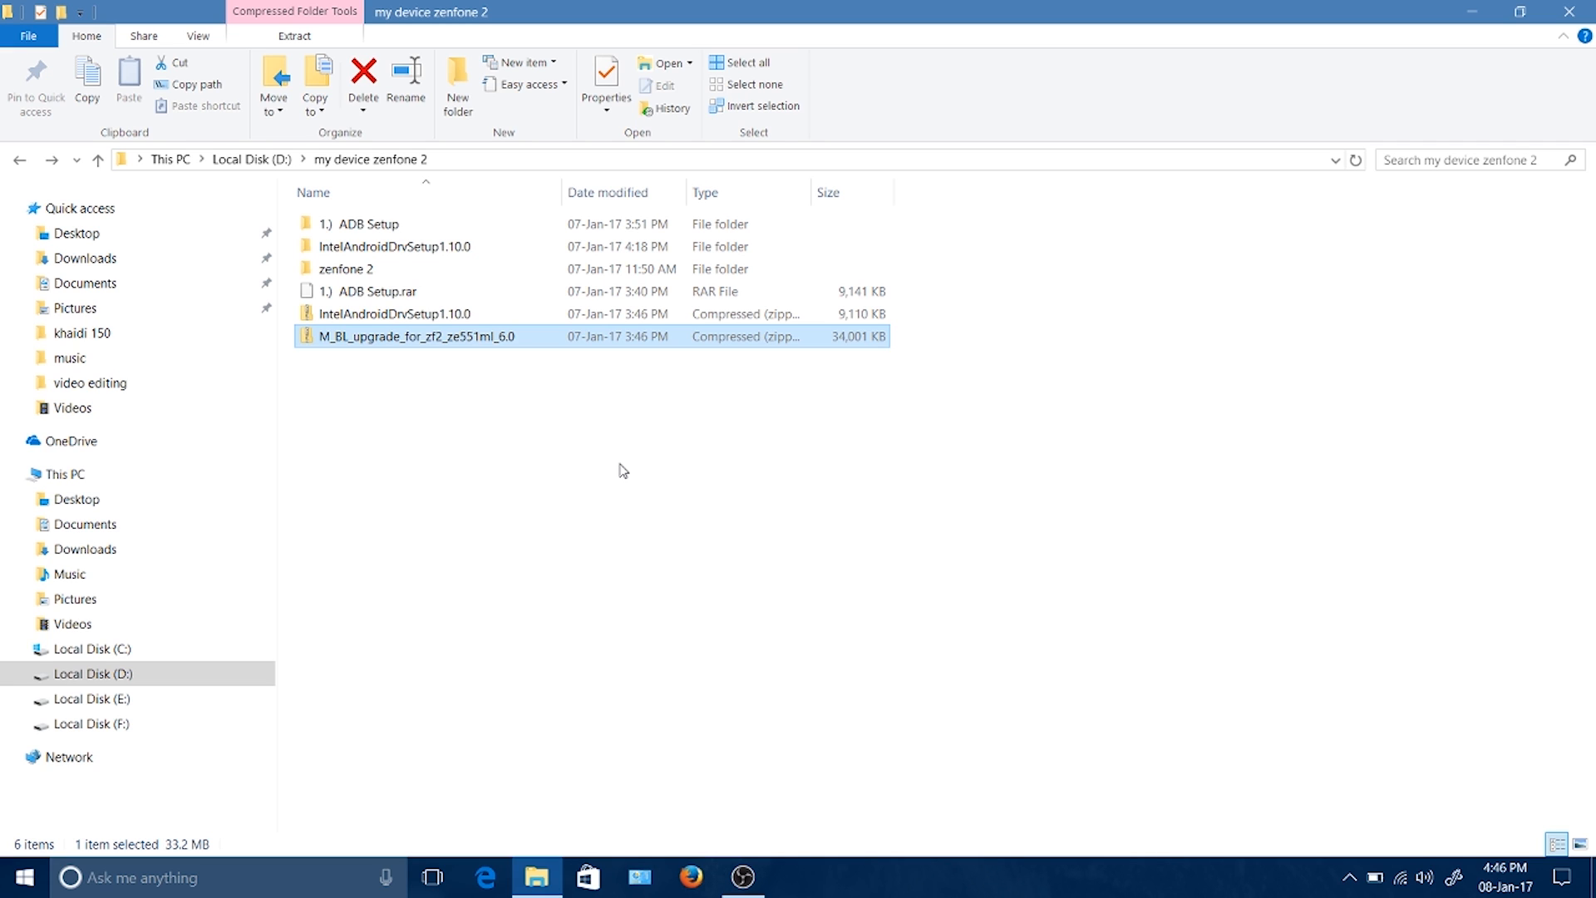
mouse_move(634, 466)
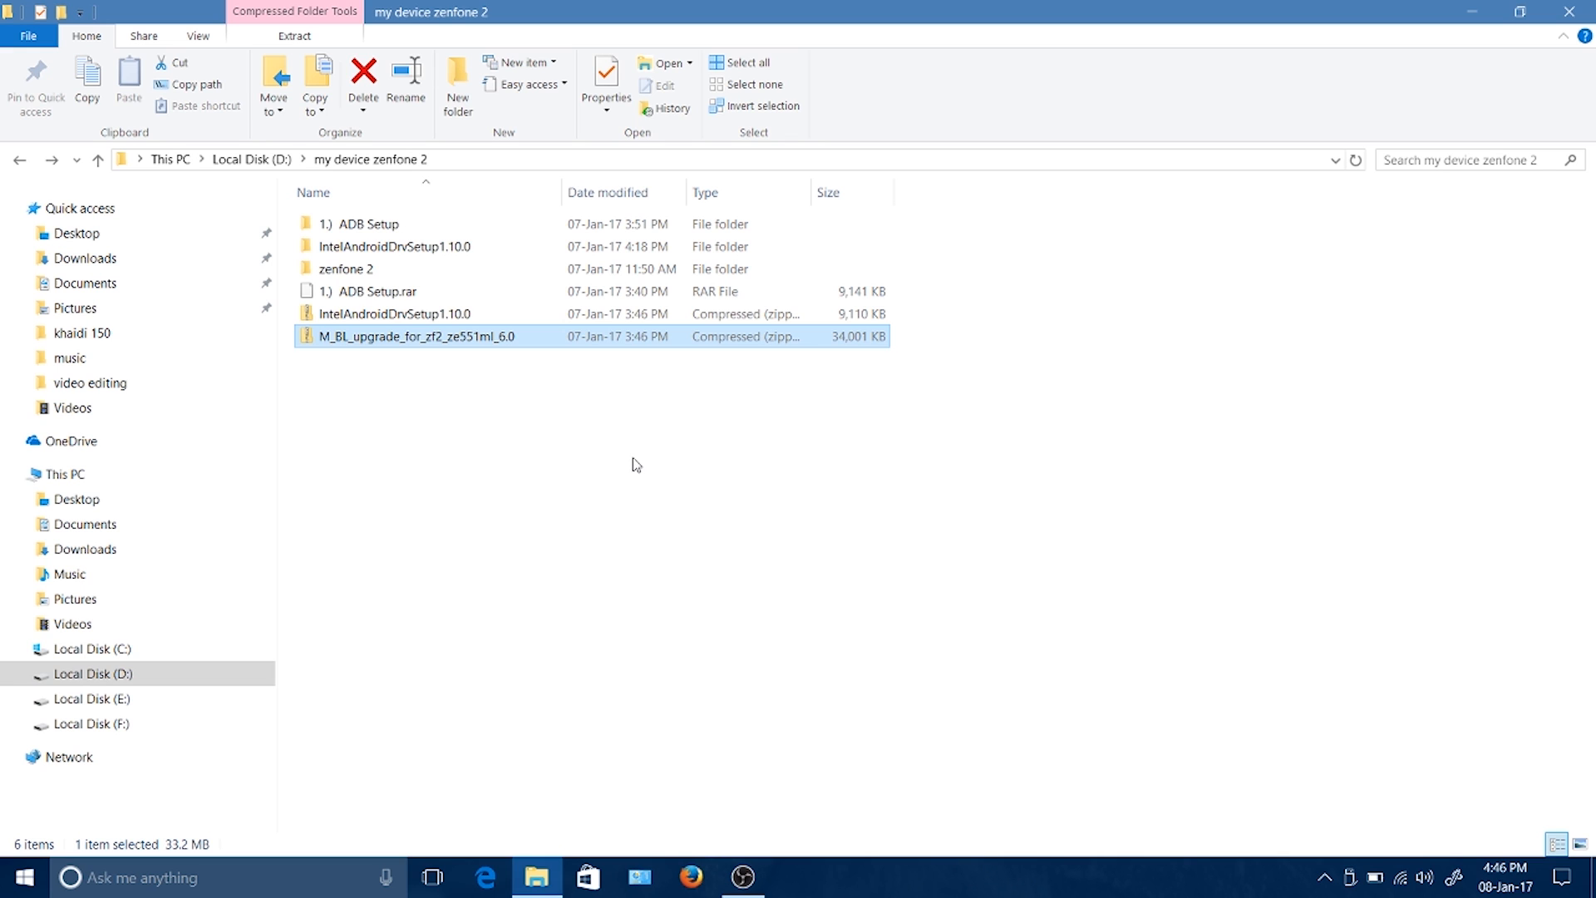
mouse_move(484, 351)
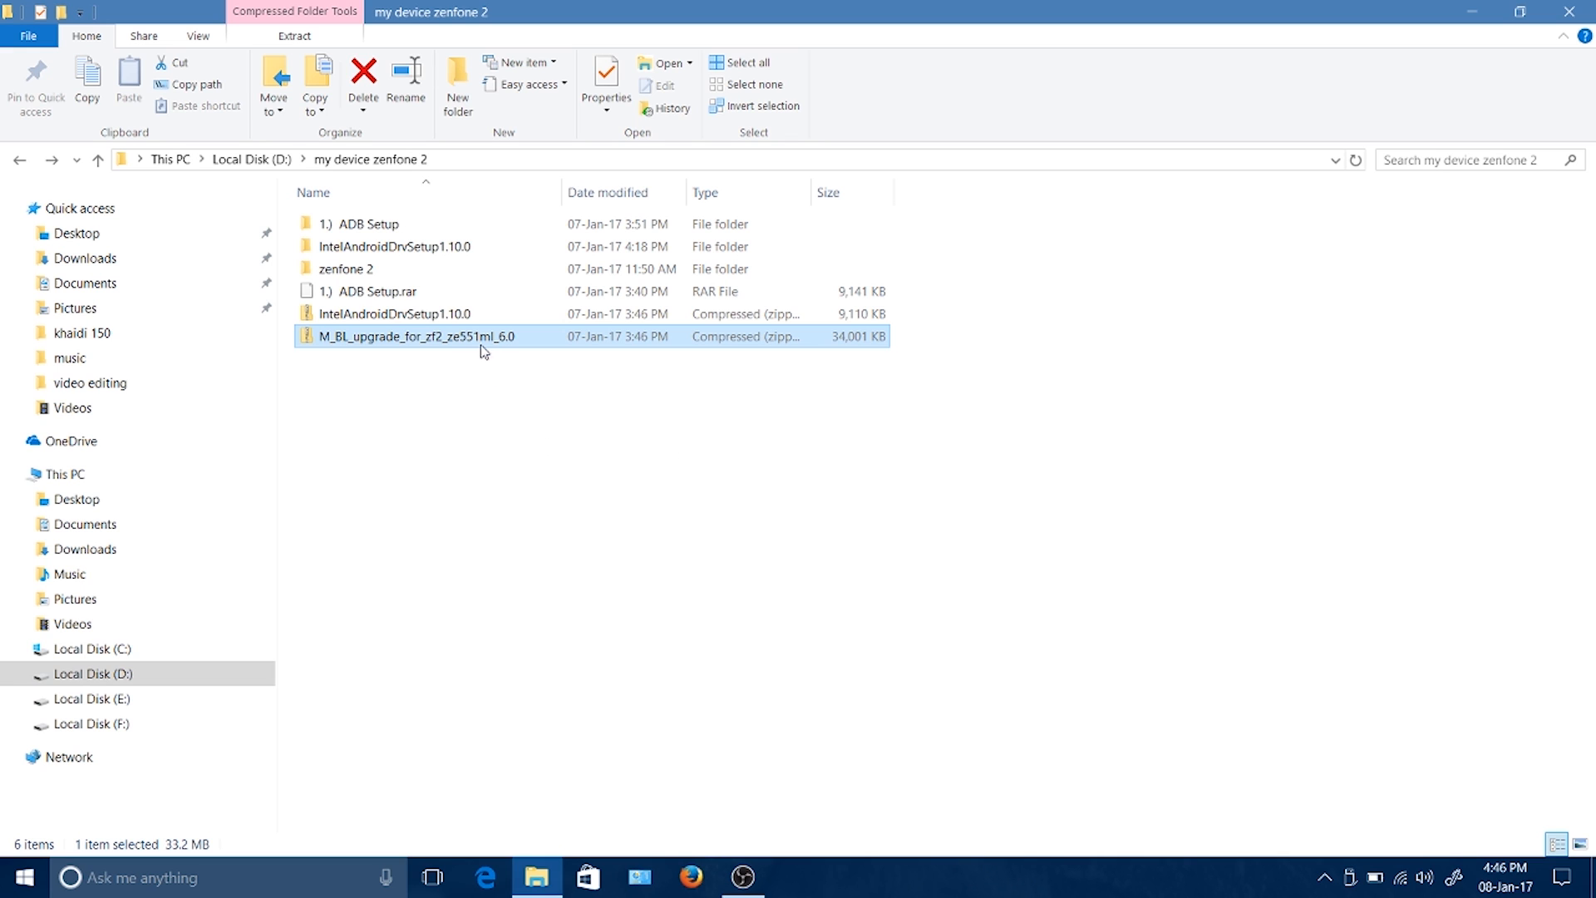
Extract M_BL_upgrade_for_zf2_ze551ml_6.0 with 7-Zip into its own folder and open its inner folder.
right_click(420, 335)
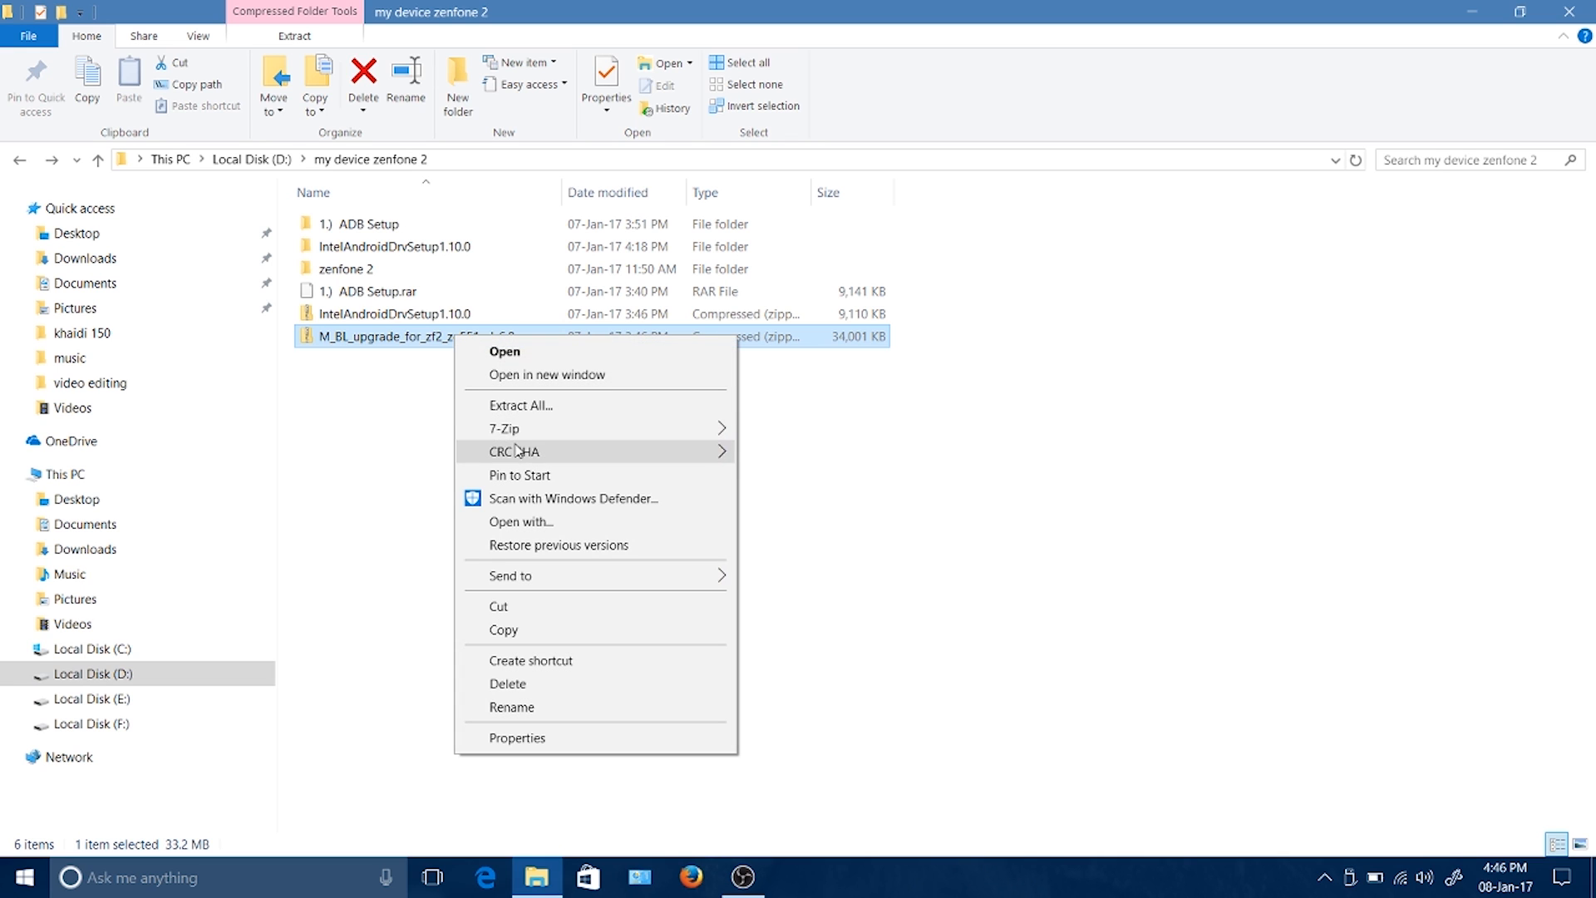
mouse_move(504, 428)
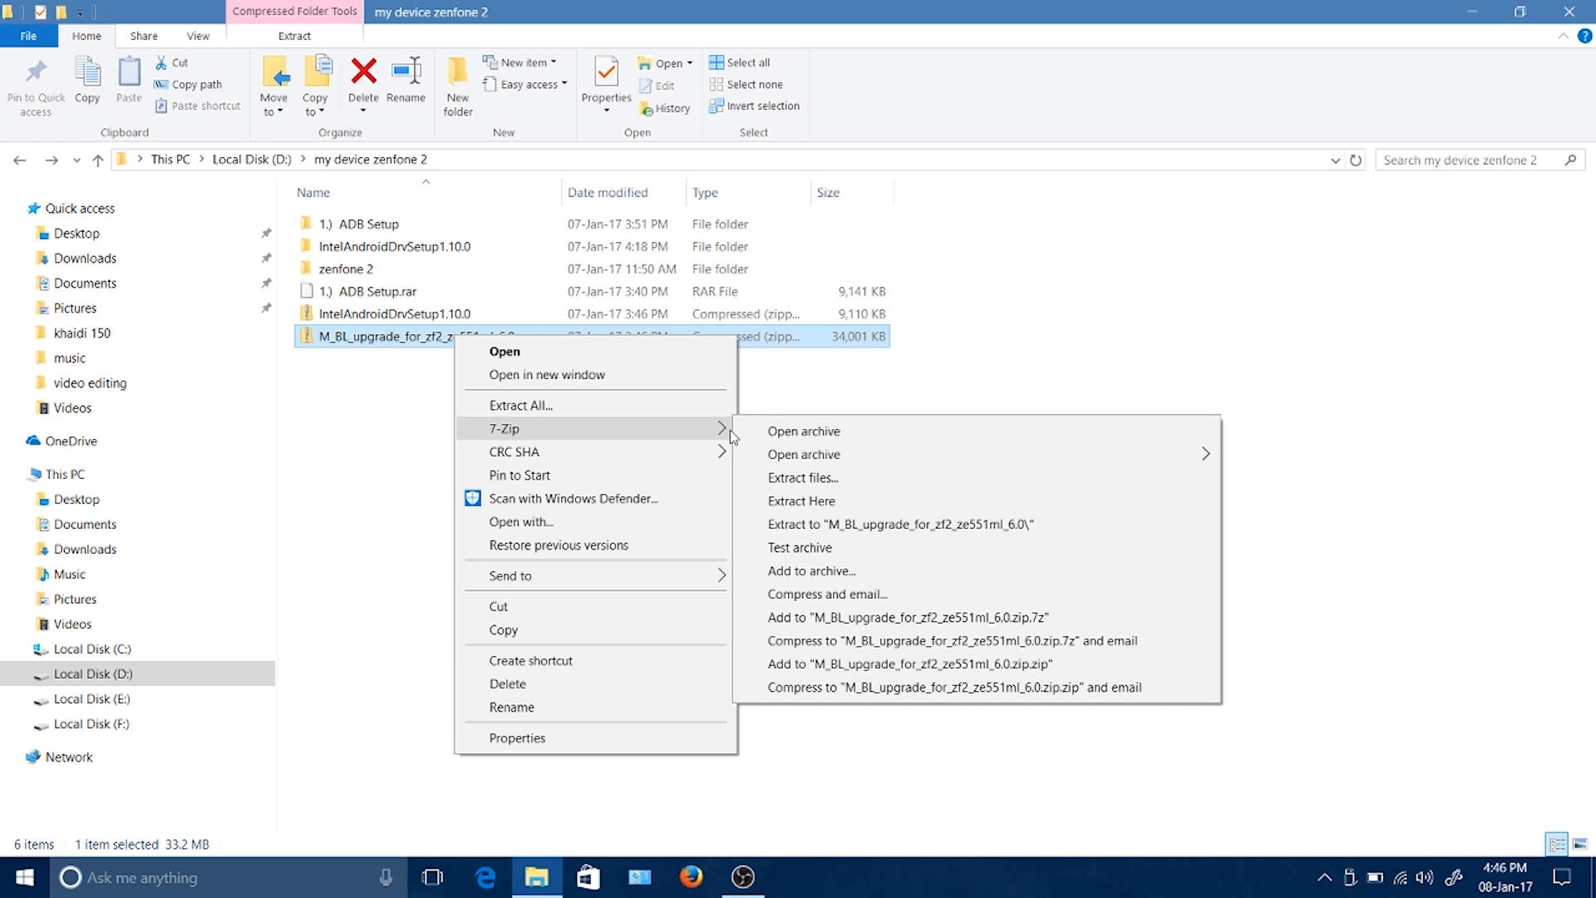
click(802, 500)
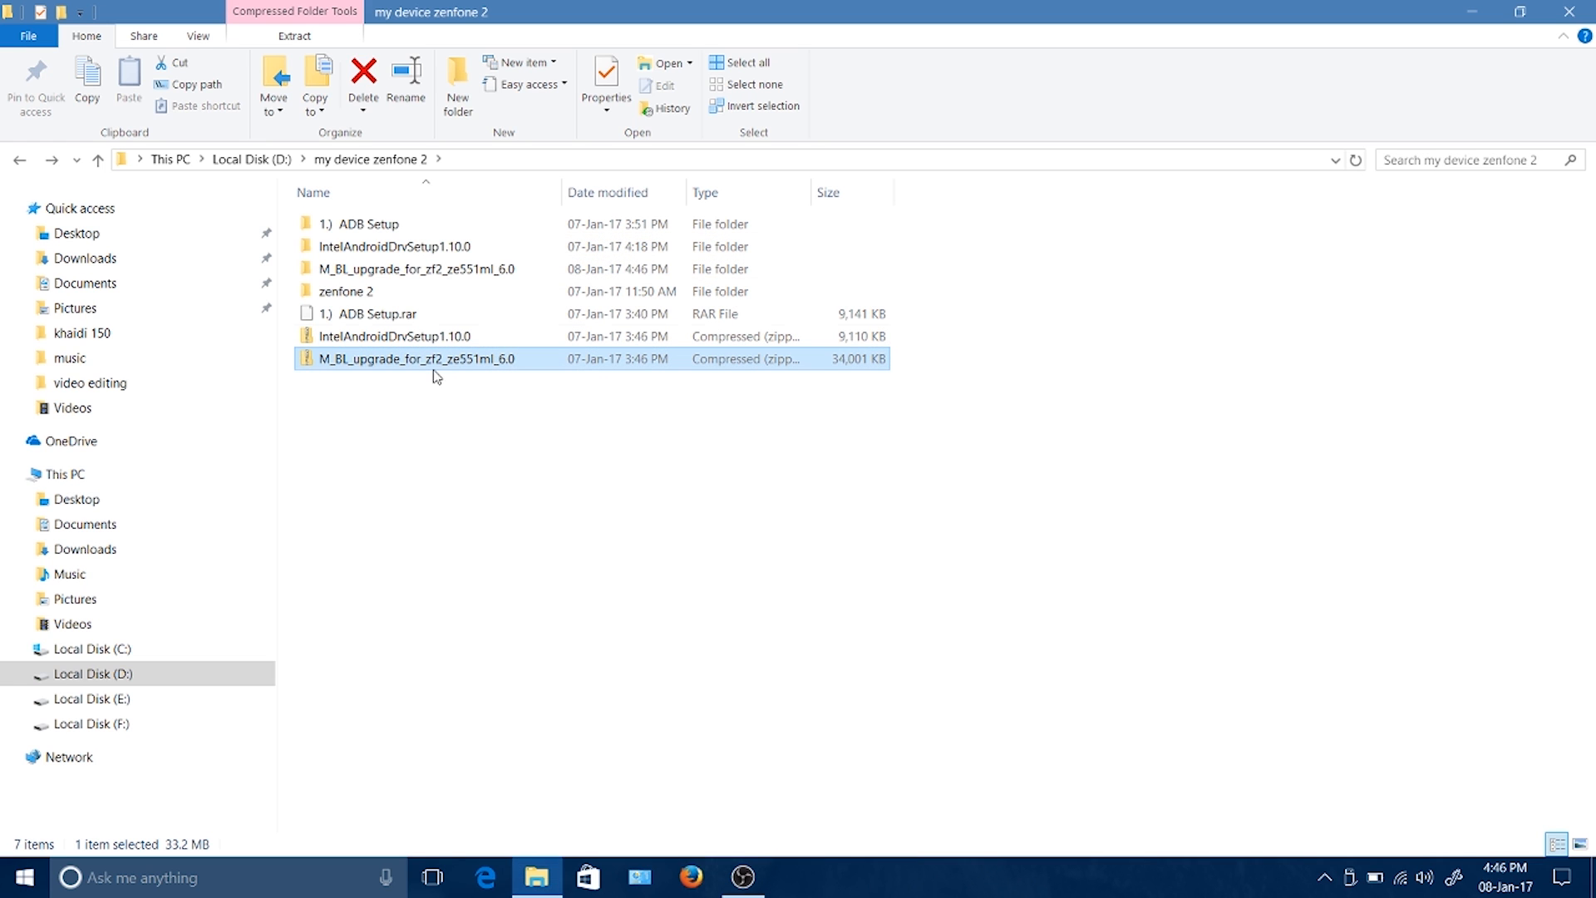
double_click(417, 358)
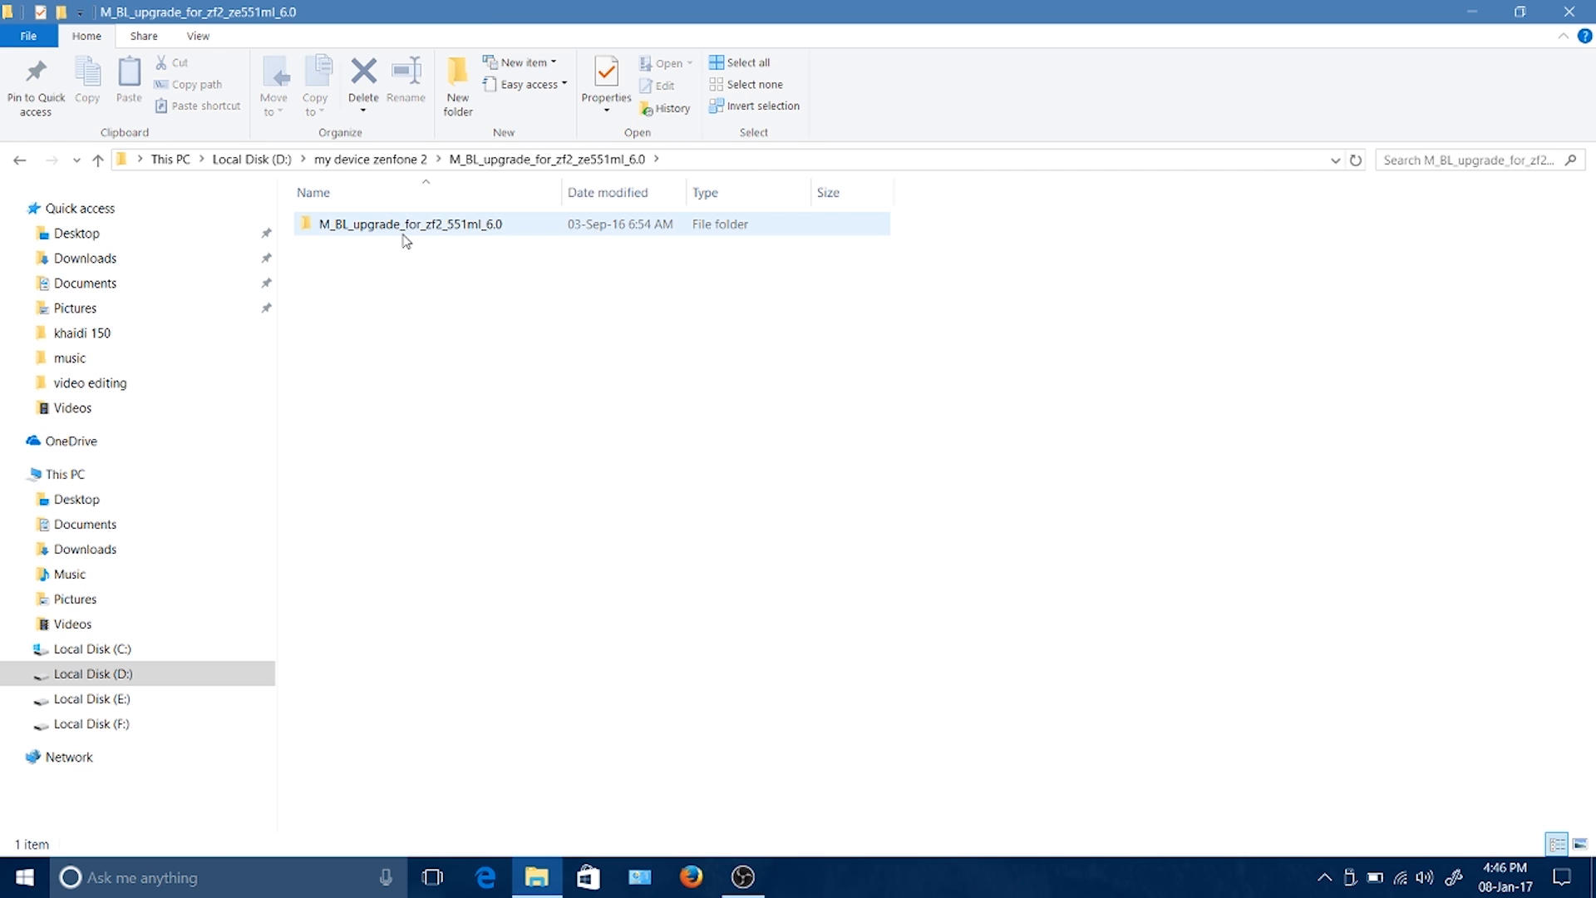
double_click(411, 223)
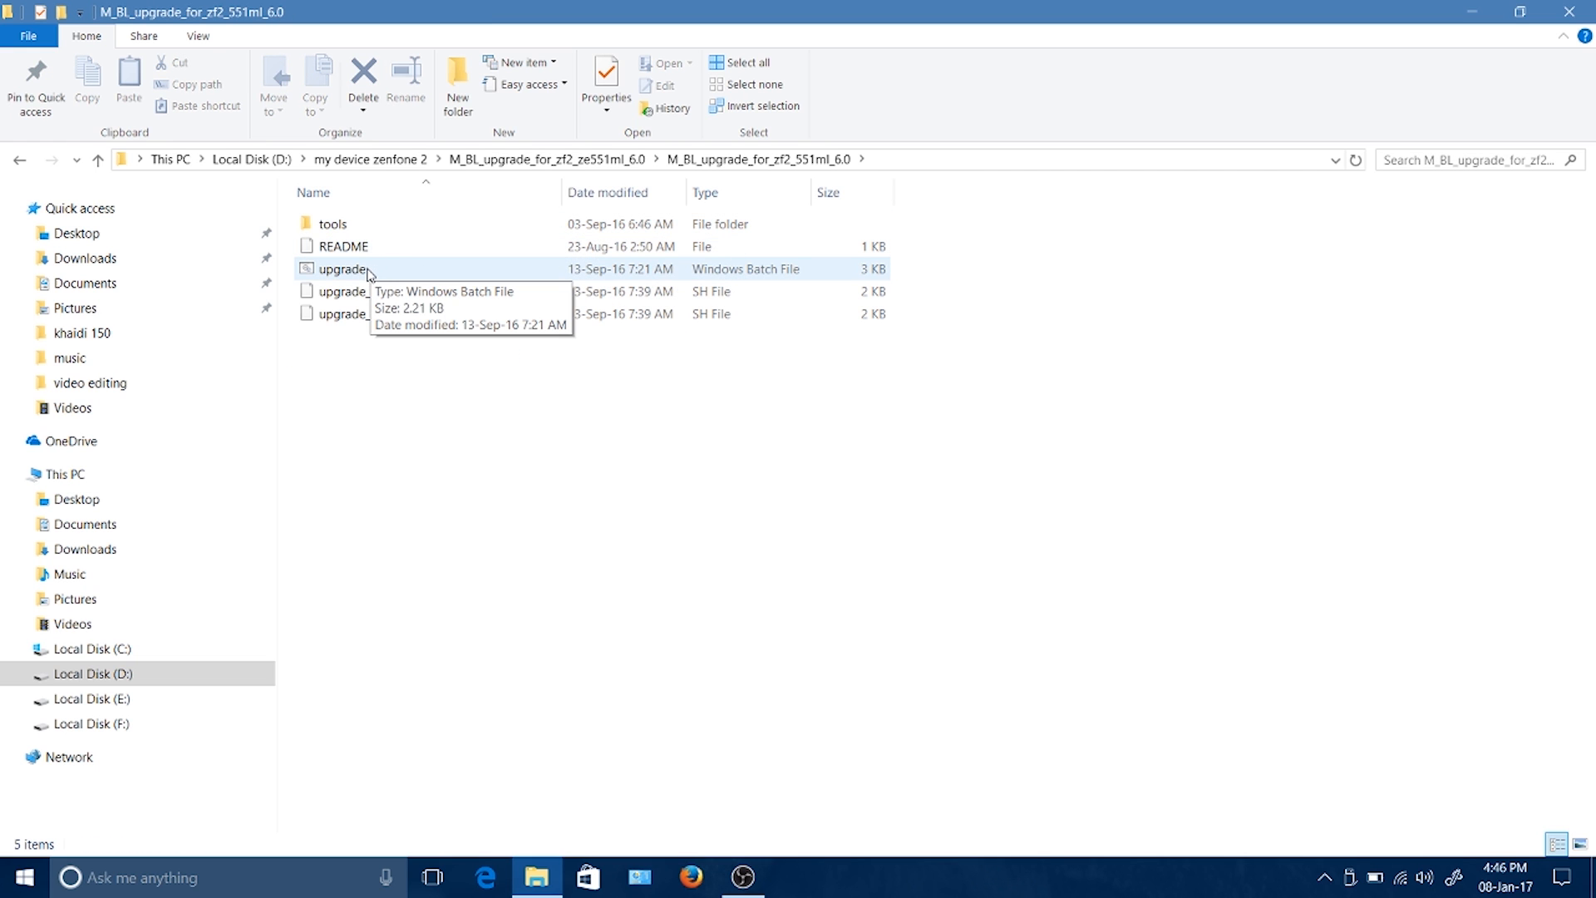
Run upgrade.bat and wait for it to flash ifwi, fastboot and recovery and report Done.
double_click(344, 269)
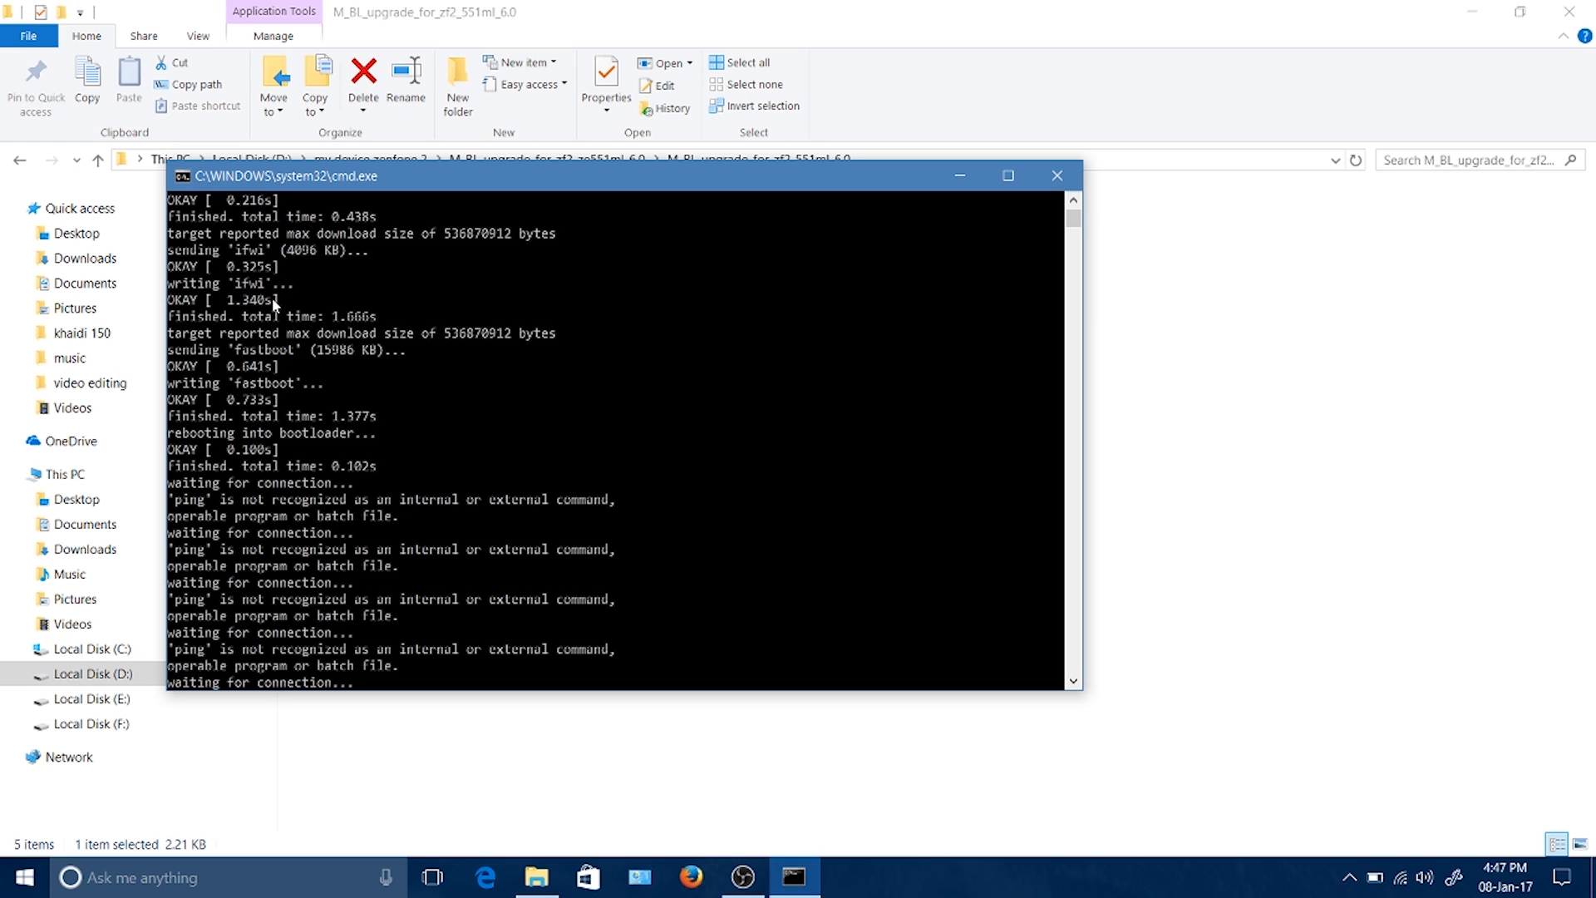
mouse_move(301, 408)
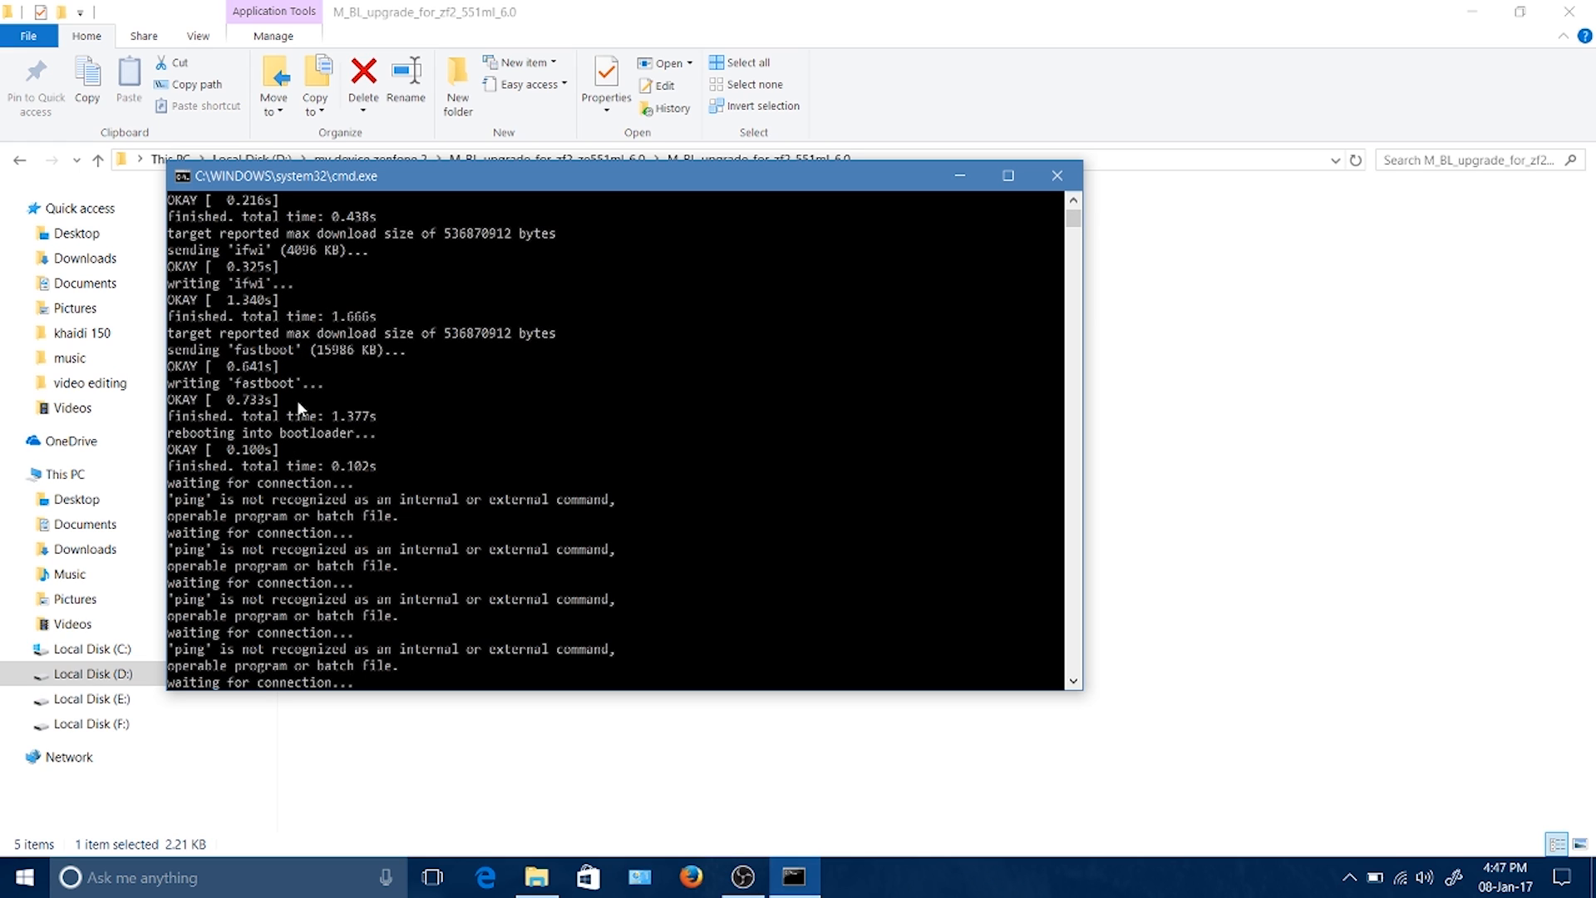
mouse_move(317, 389)
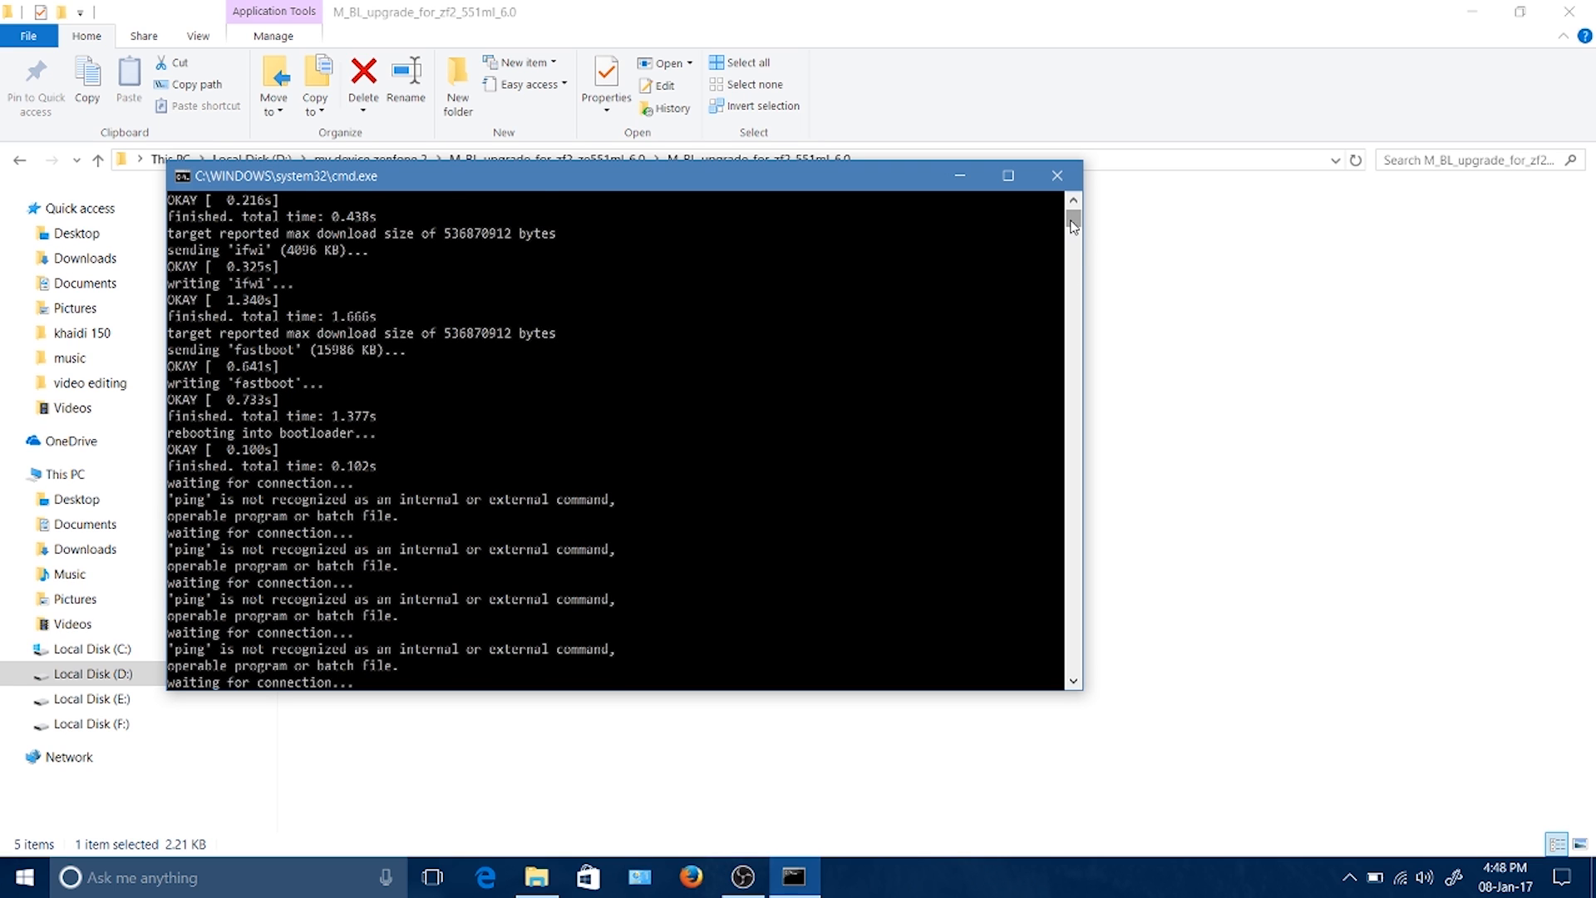
scroll(down, 3)
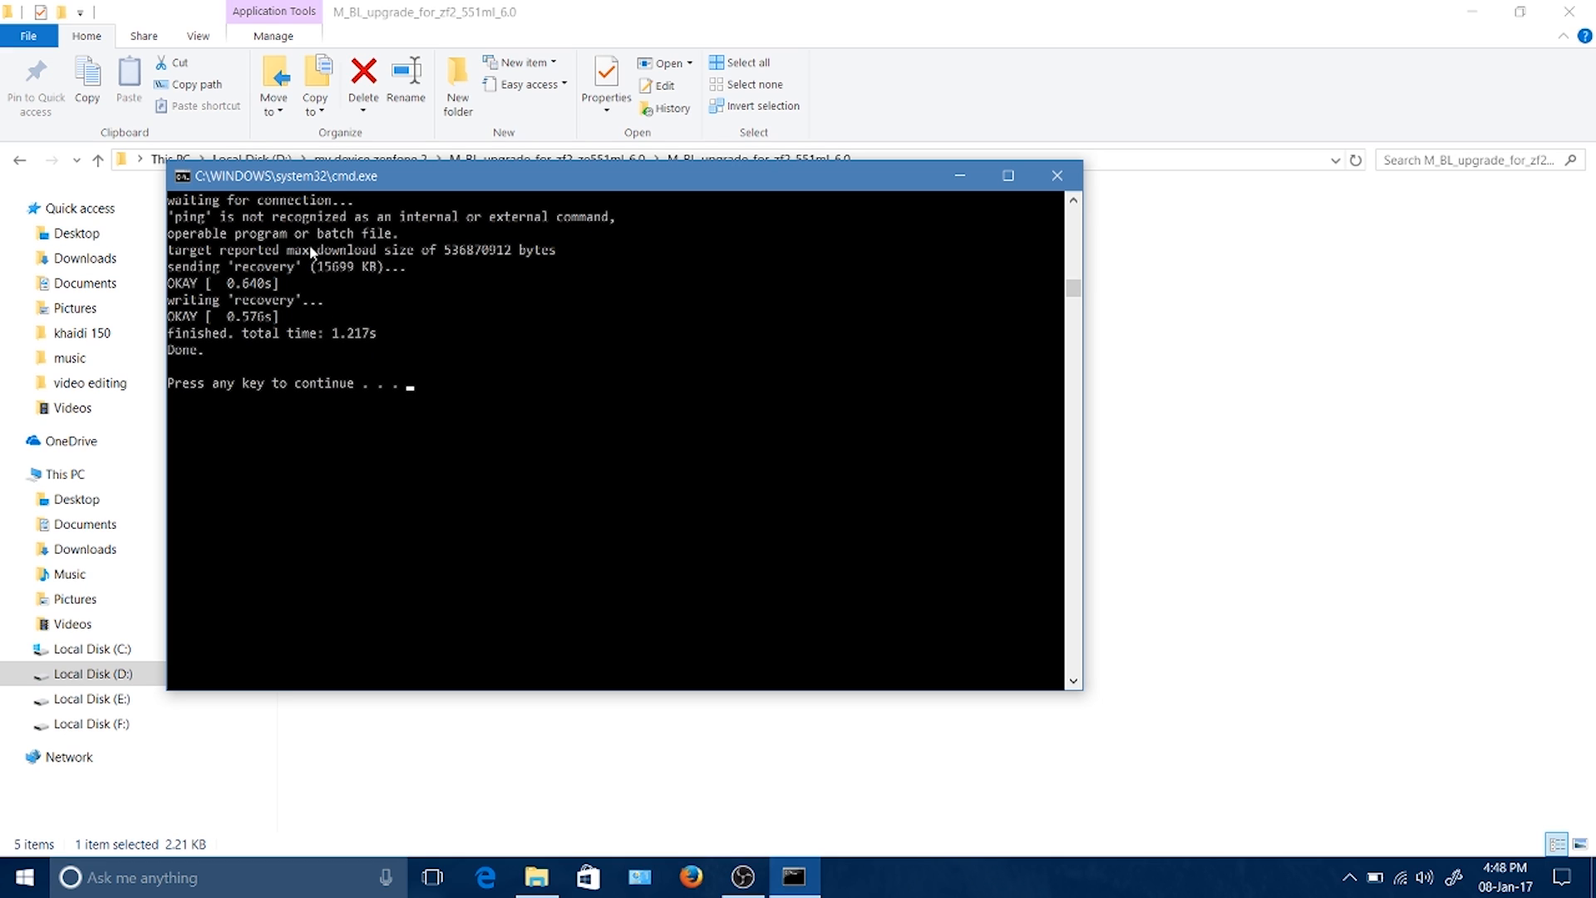
mouse_move(258, 346)
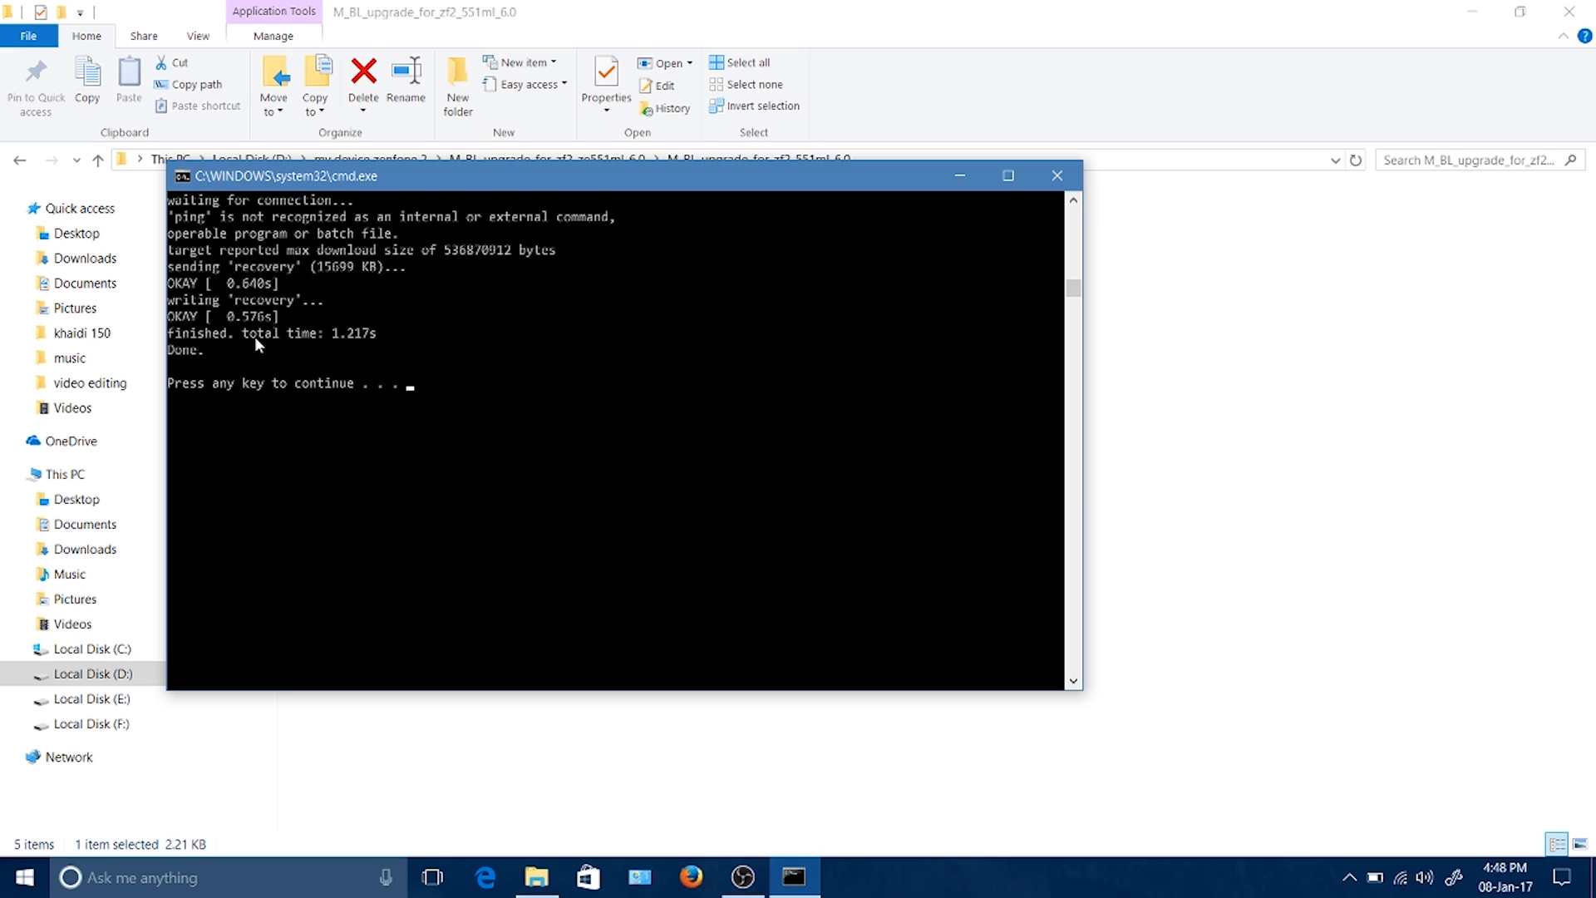
mouse_move(230, 362)
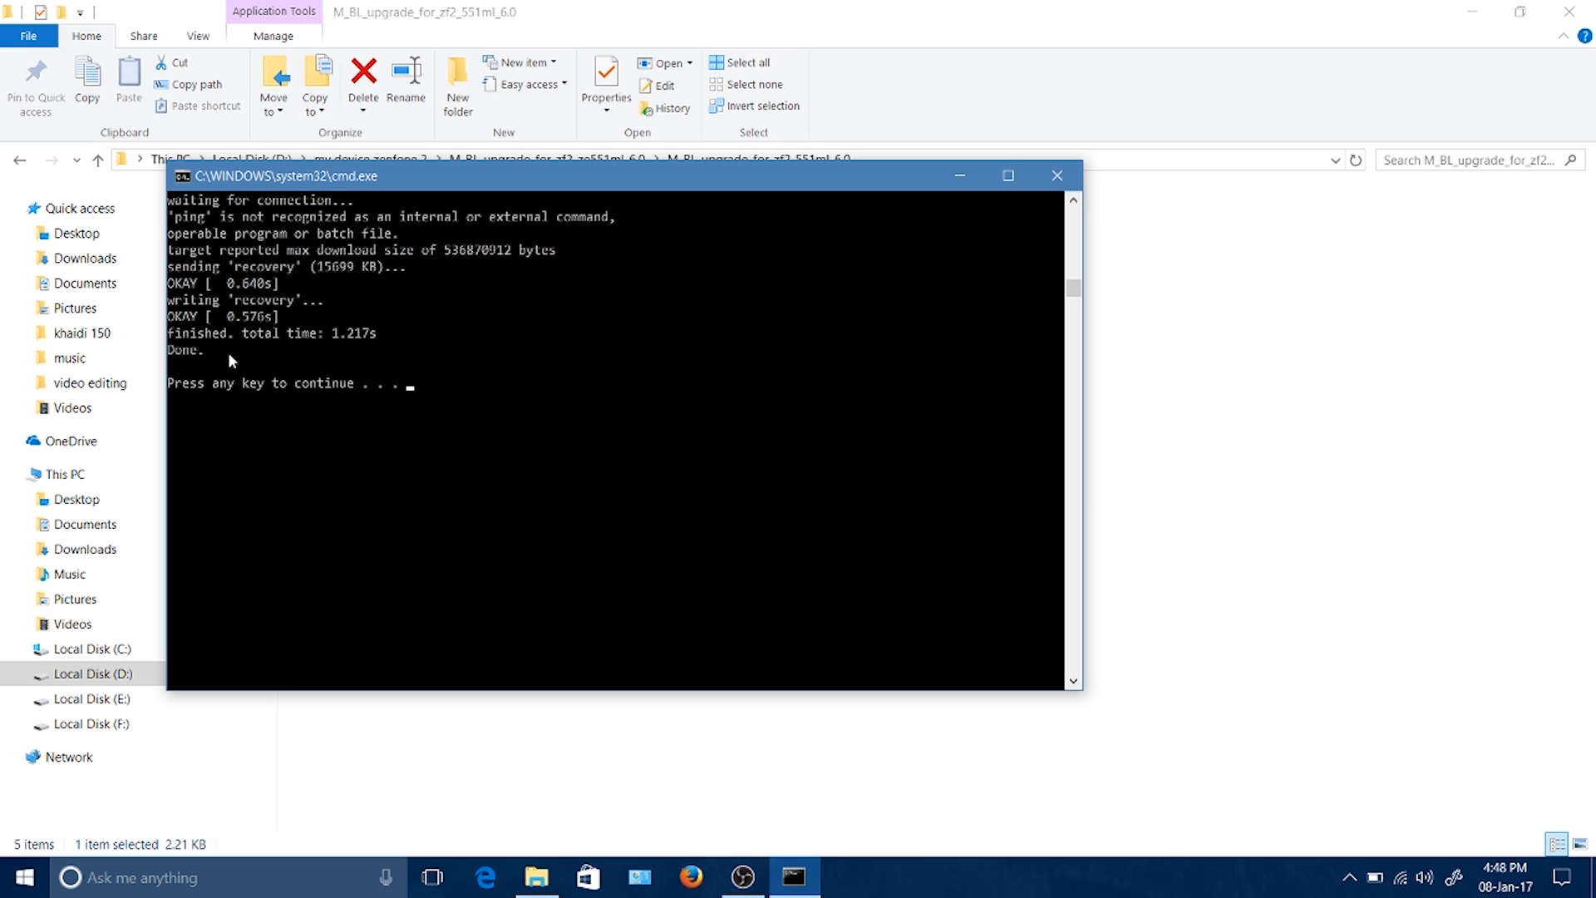
mouse_move(427, 353)
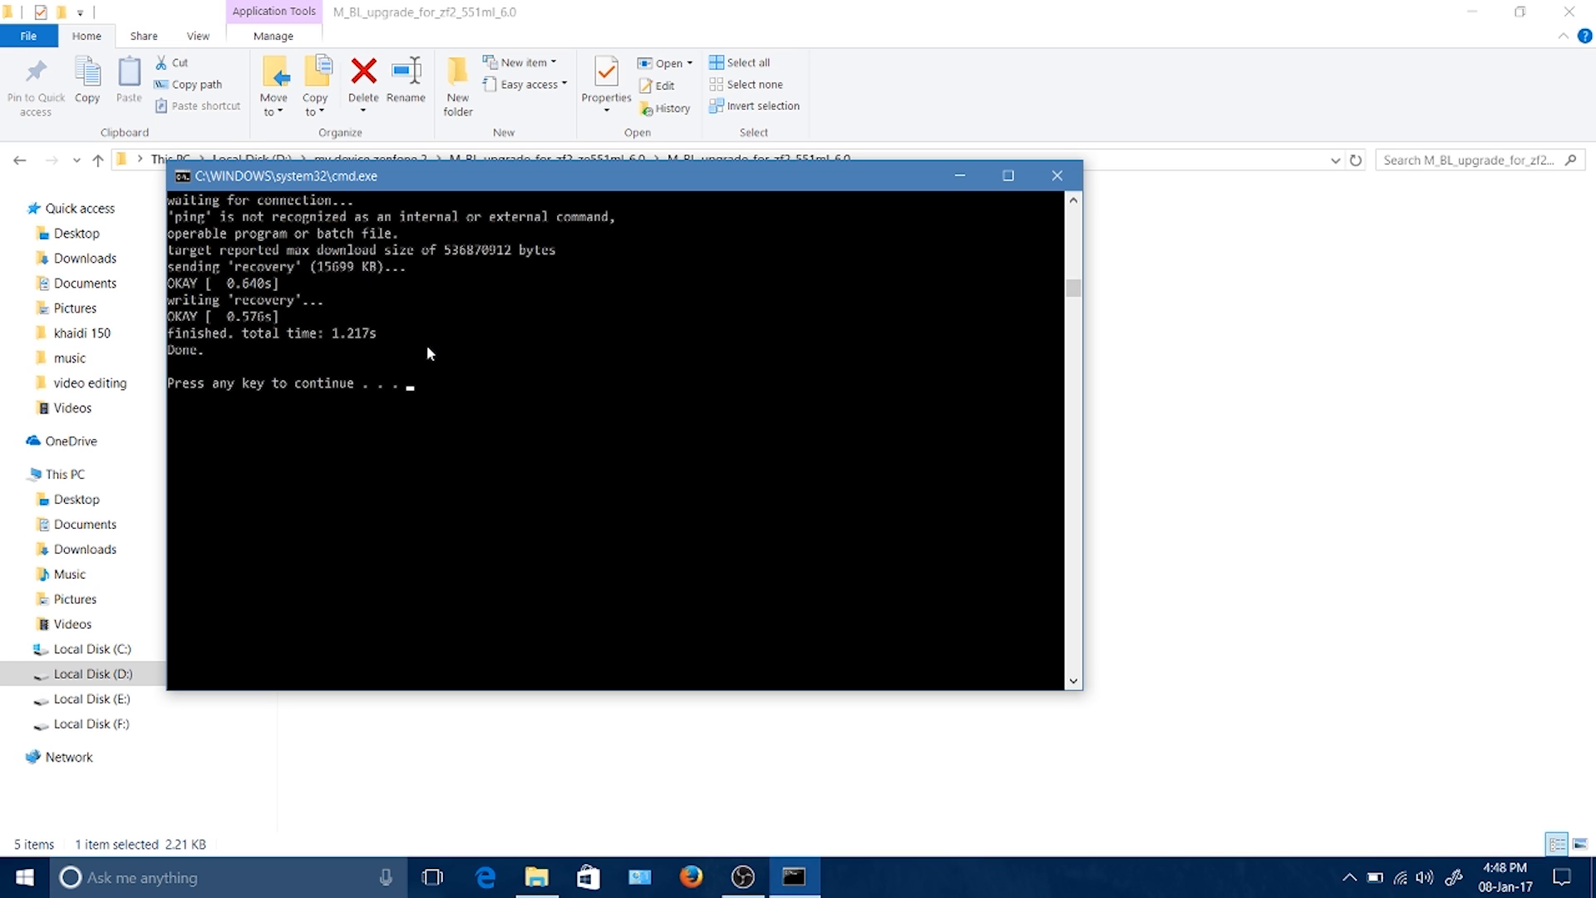
Press Enter to dismiss the finished upgrade script and close Command Prompt.
key(enter)
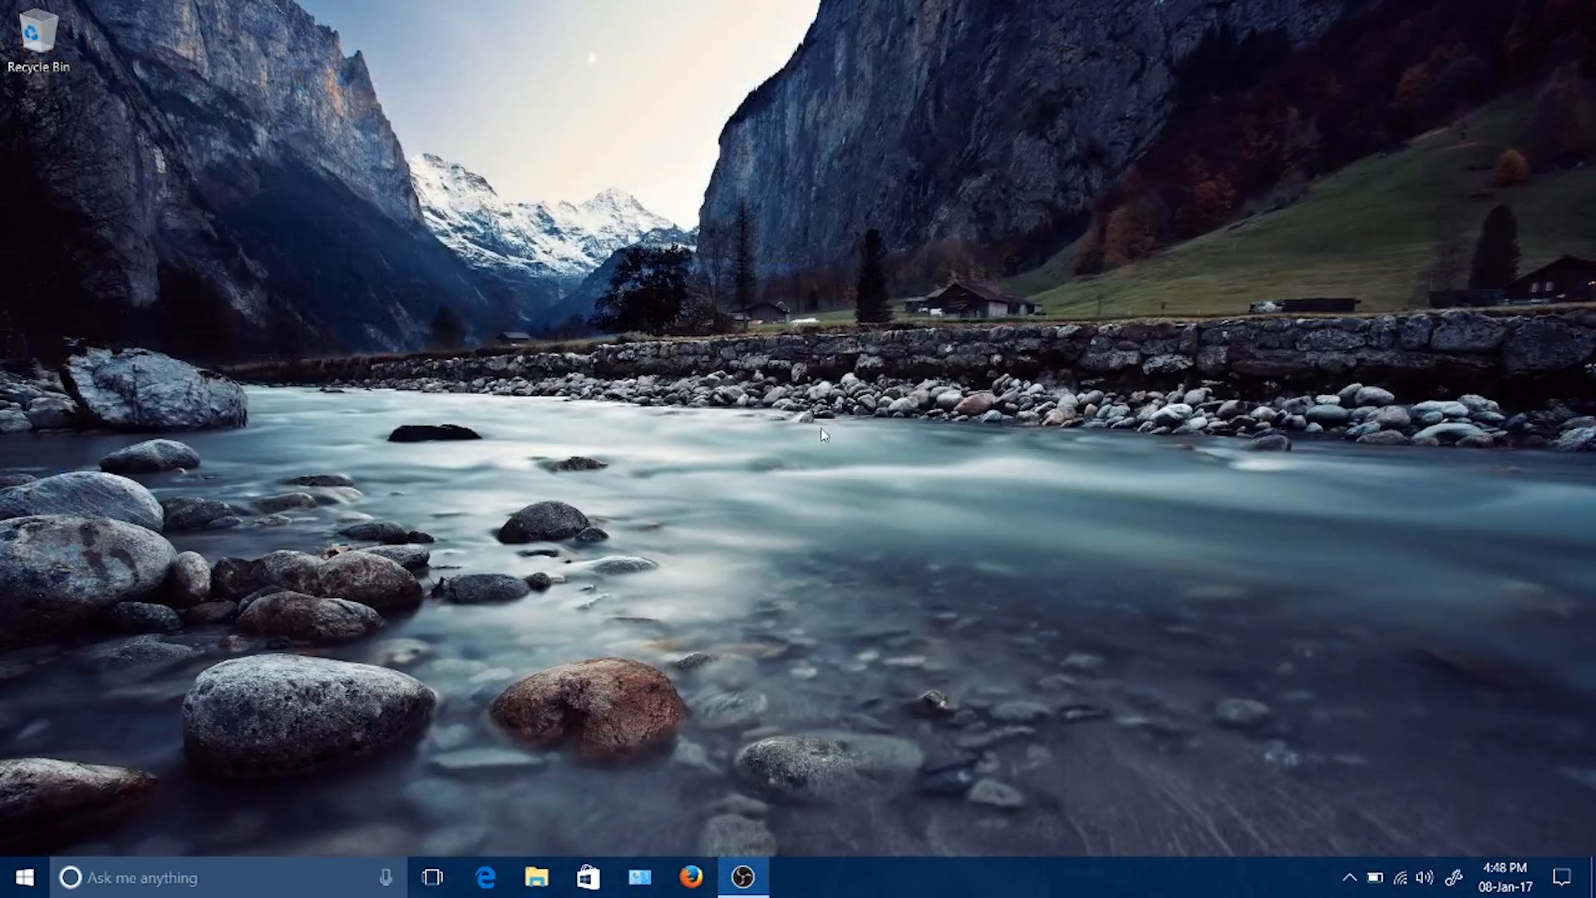
right_click(822, 435)
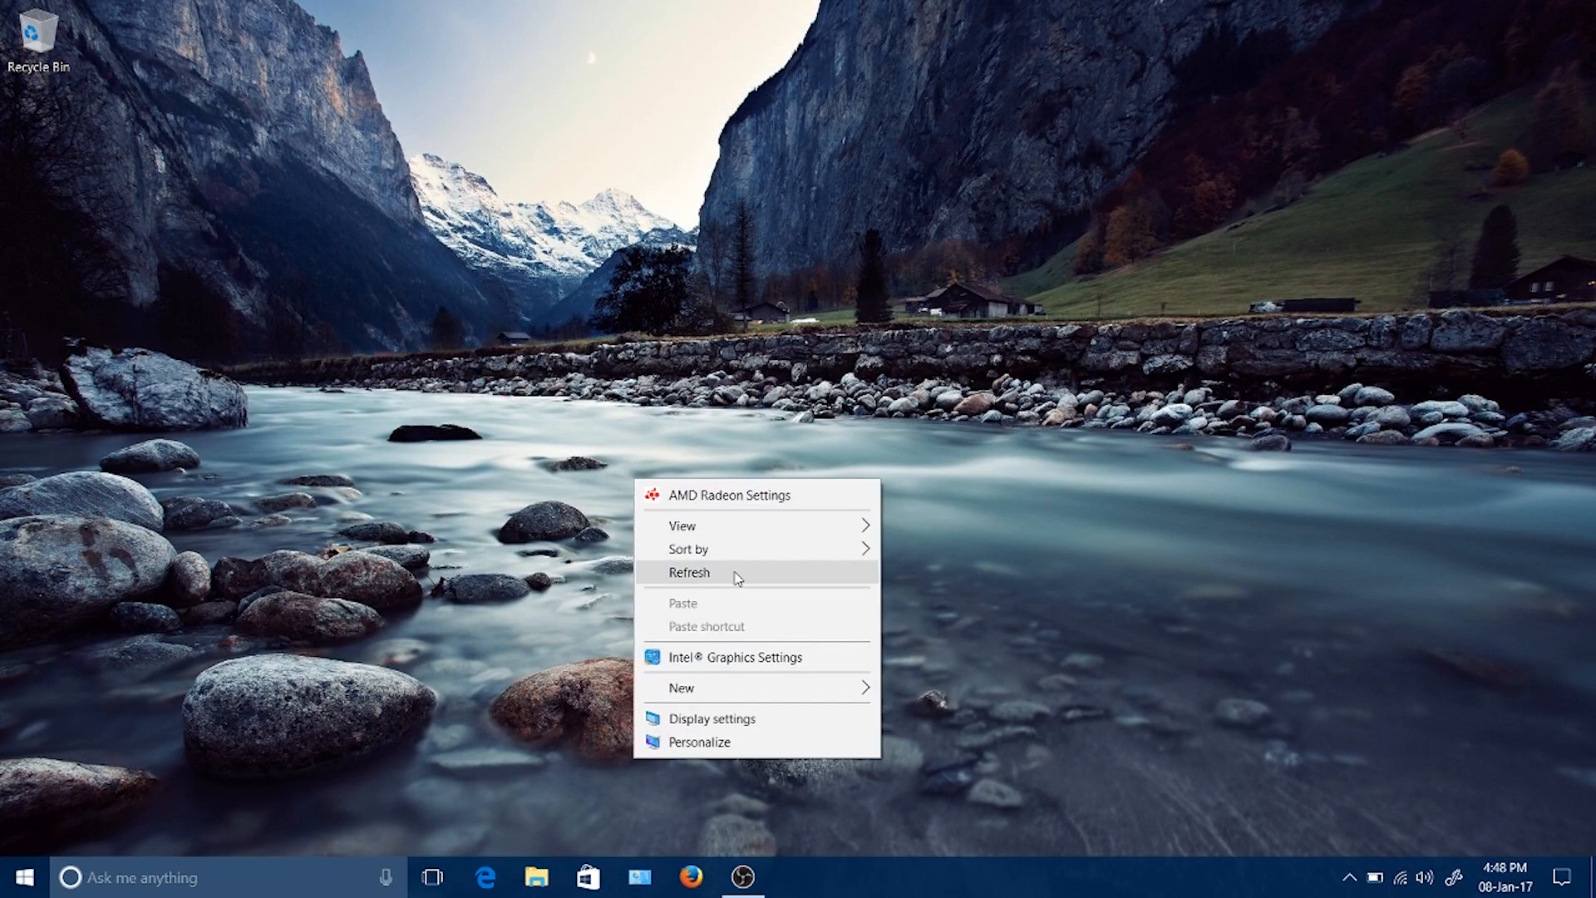
click(689, 572)
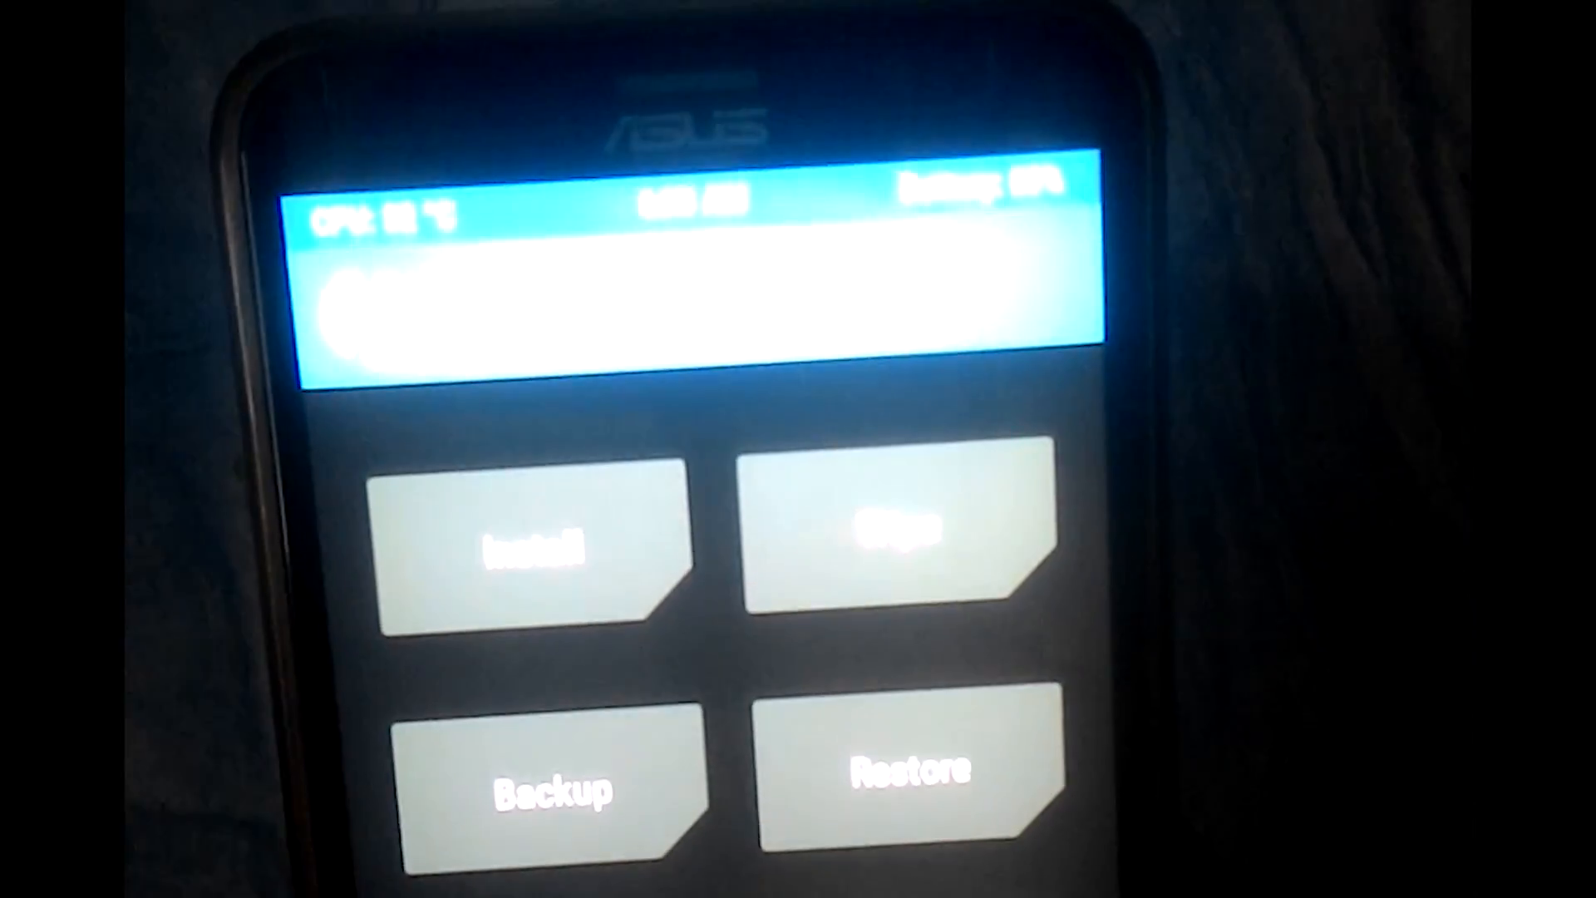
Open TWRP's Install file browser showing the external SD card.
click(891, 540)
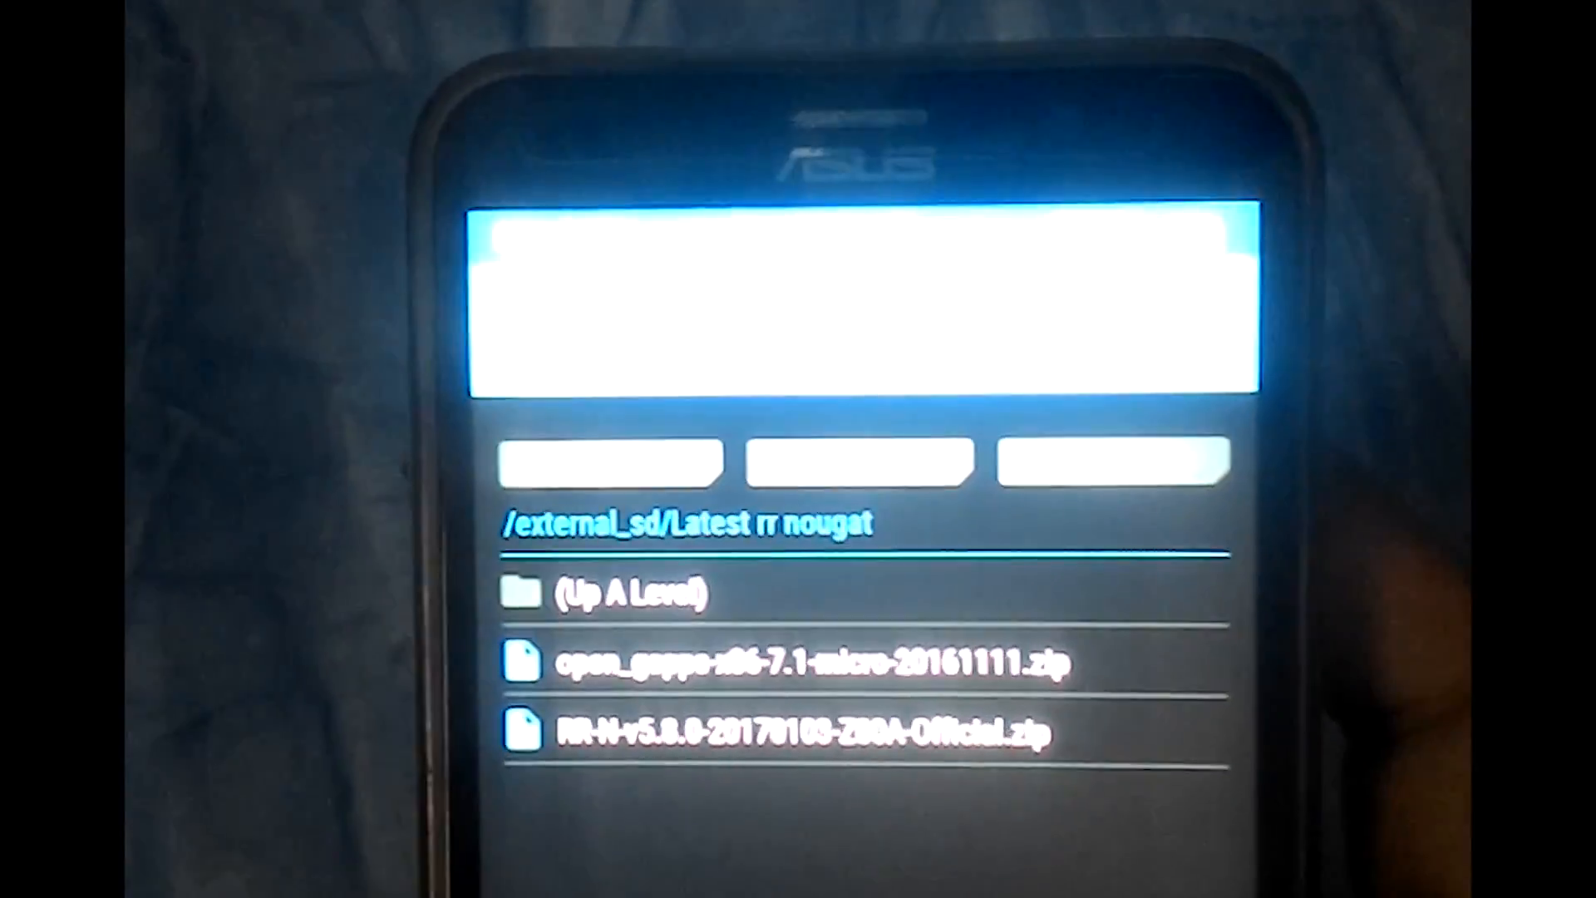
Select the Resurrection Remix RR-N zip in /external_sd/Latest rr nougat for flashing.
click(798, 731)
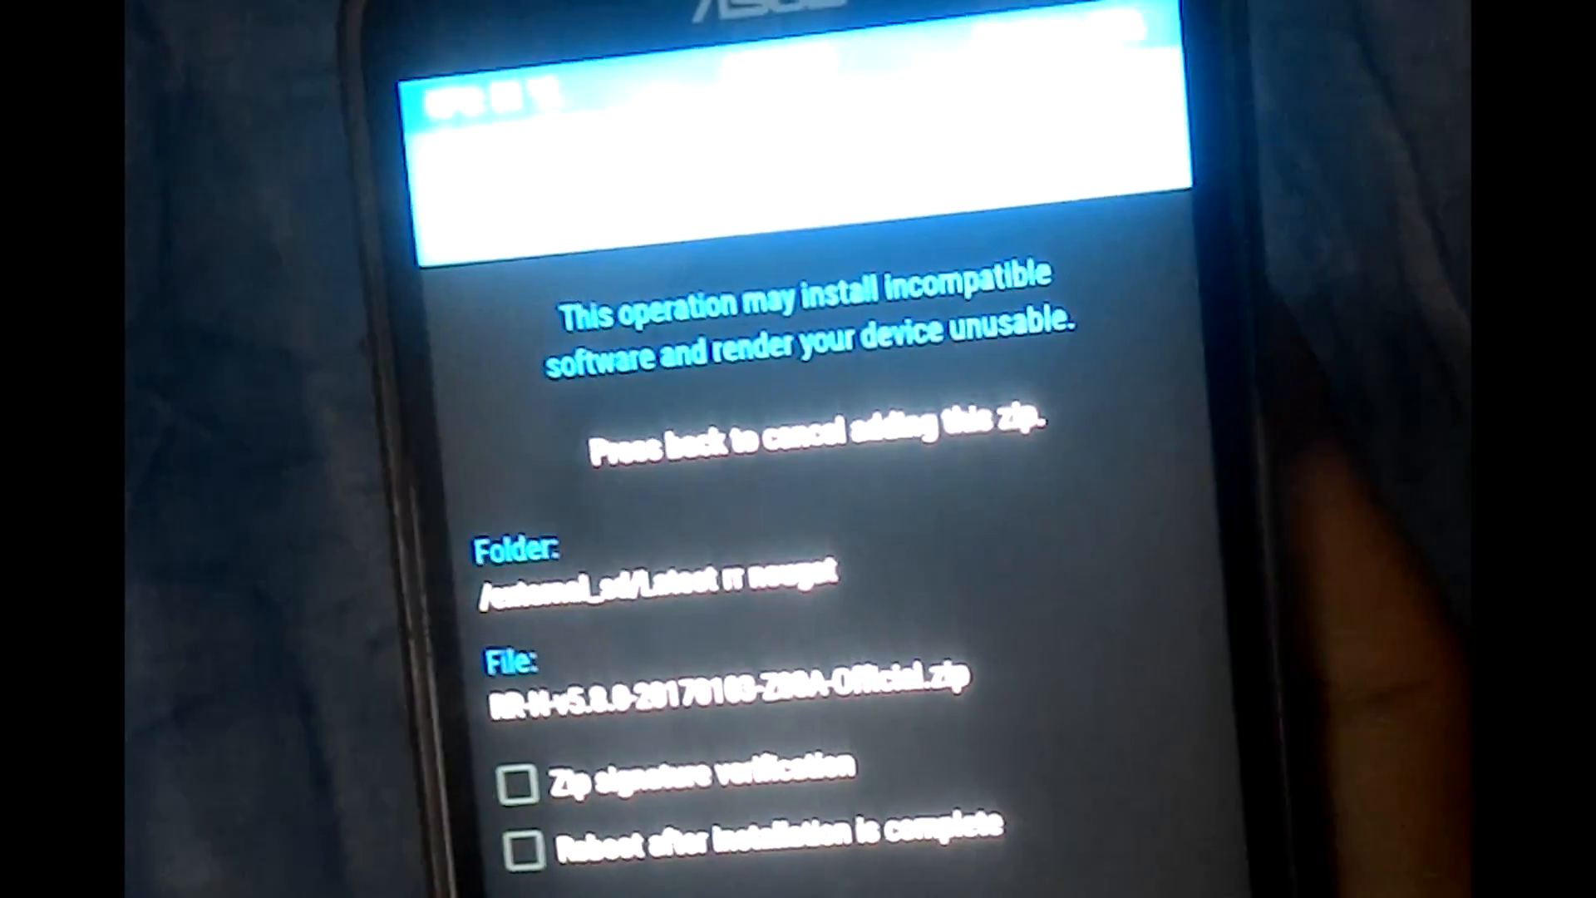